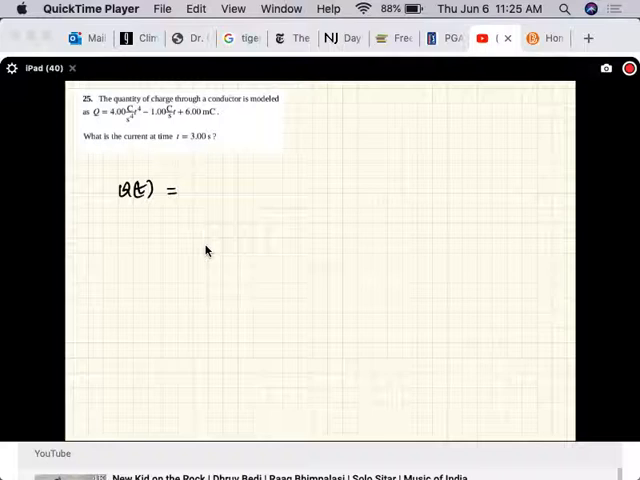
{"action": "type", "text": "4t⁴ - t + 6 x10⁻³ C"}
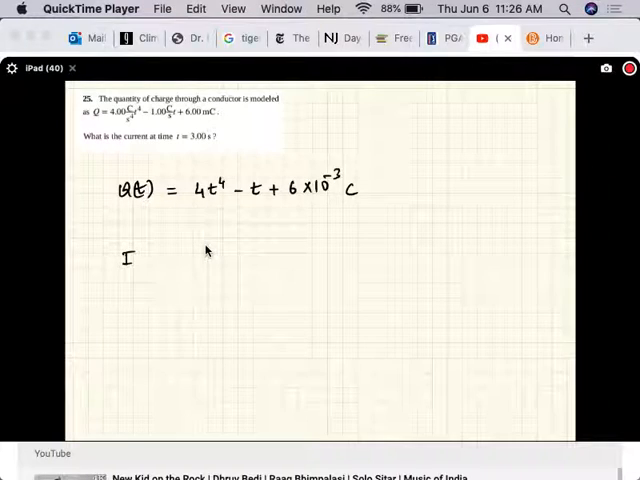
{"action": "type", "text": "(t) = dQ(t)/dt = 16t^3 - 1"}
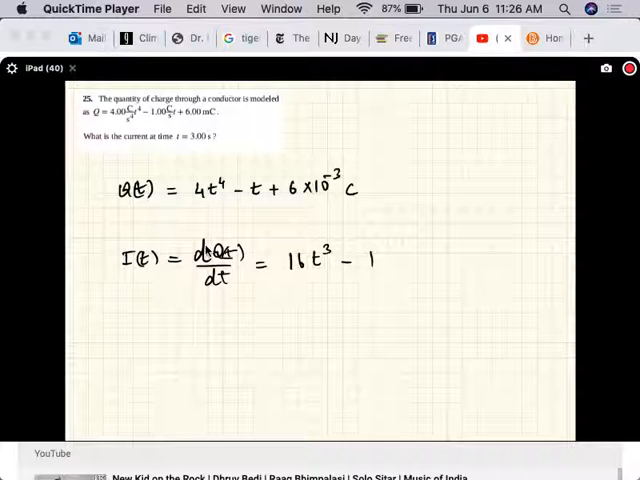
{"action": "type", "text": "I(t = 3.0"}
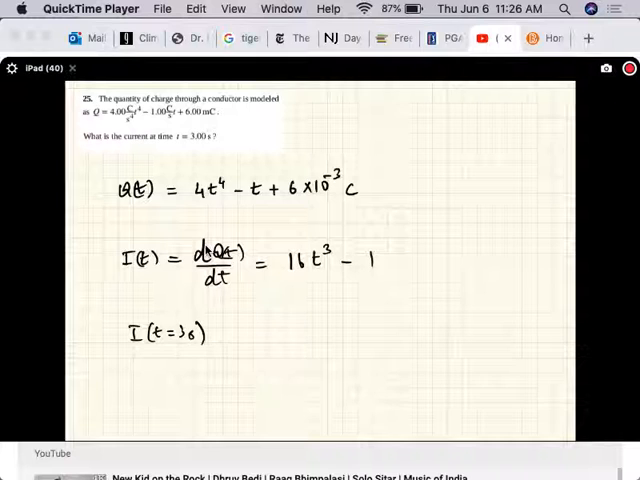
{"action": "type", "text": "= 16 · 3^3 - 1"}
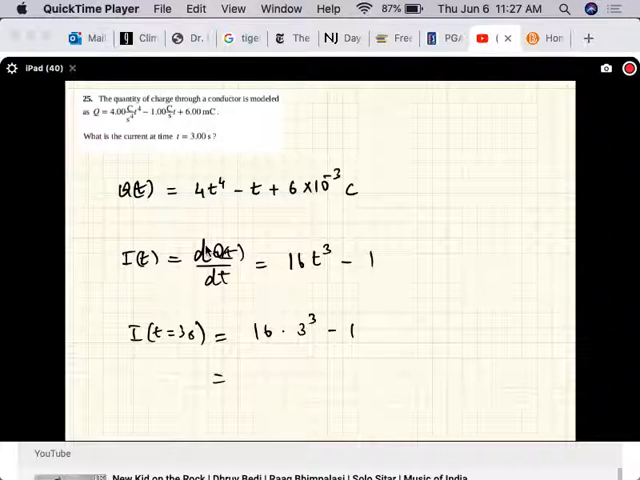
{"action": "type", "text": "4"}
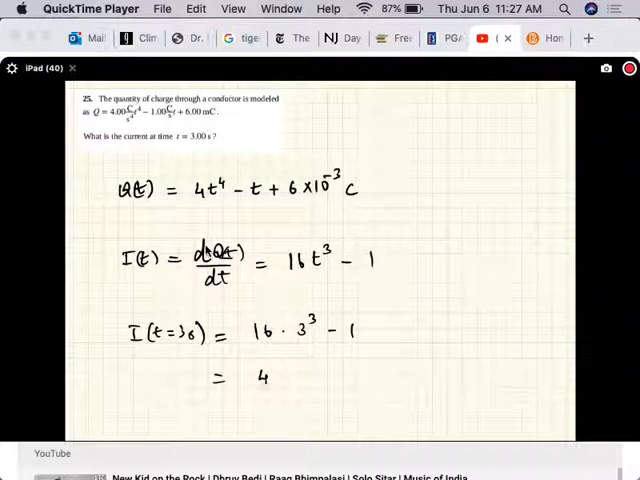
{"action": "type", "text": "431"}
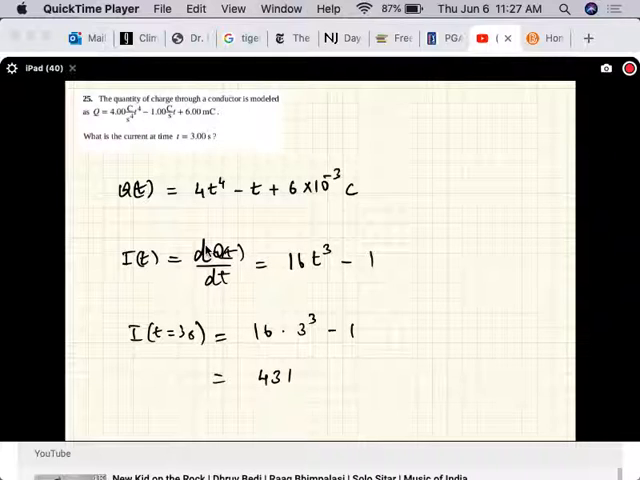